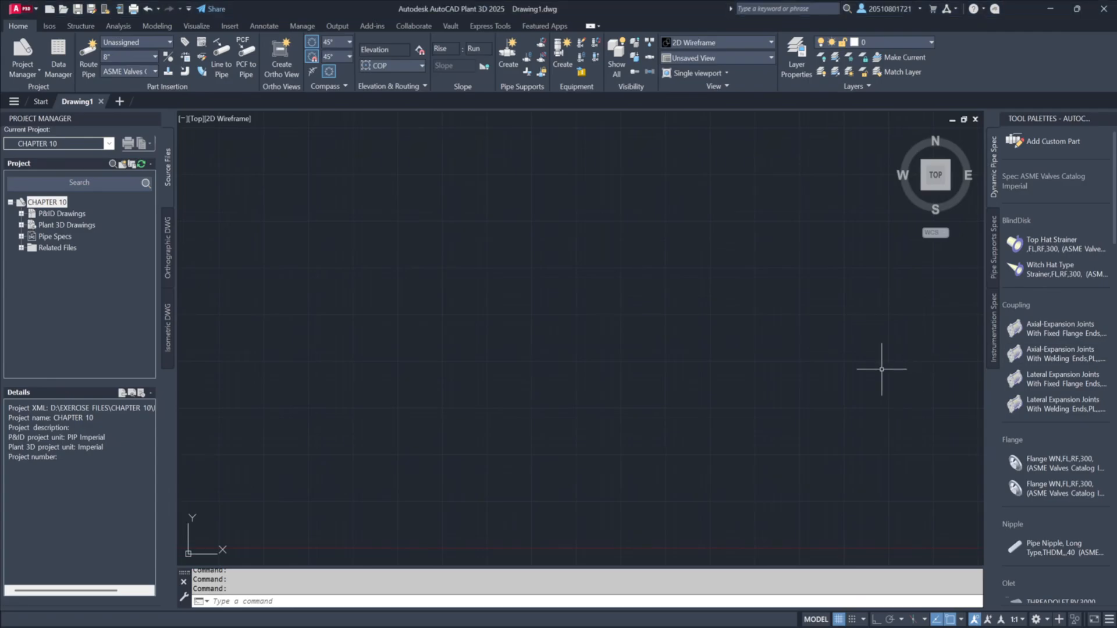
pyautogui.moveTo(875, 374)
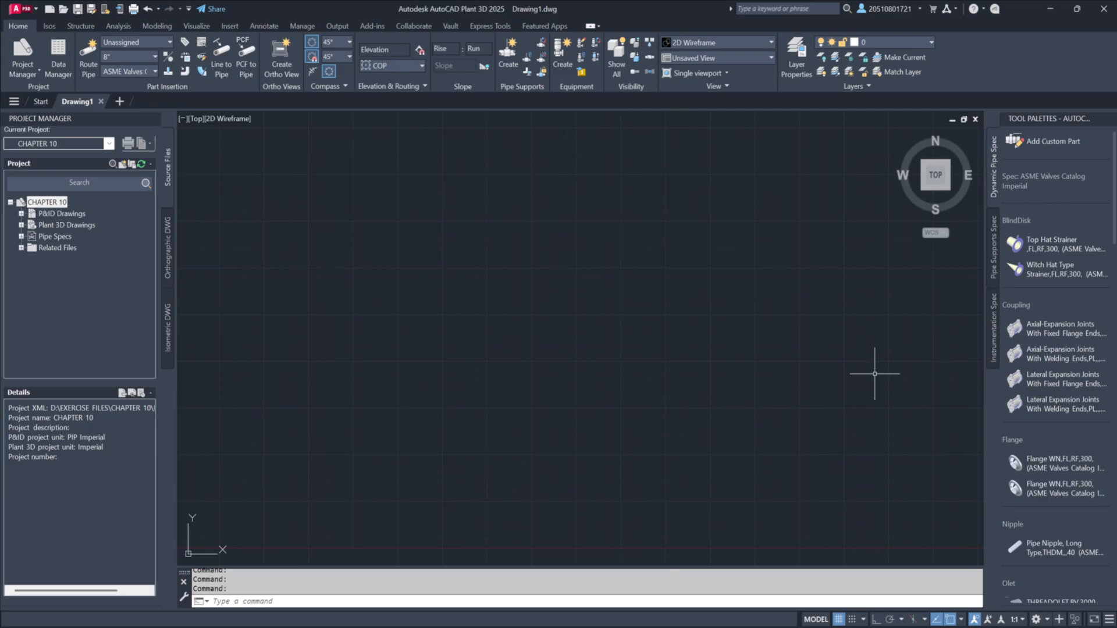
pyautogui.moveTo(662, 323)
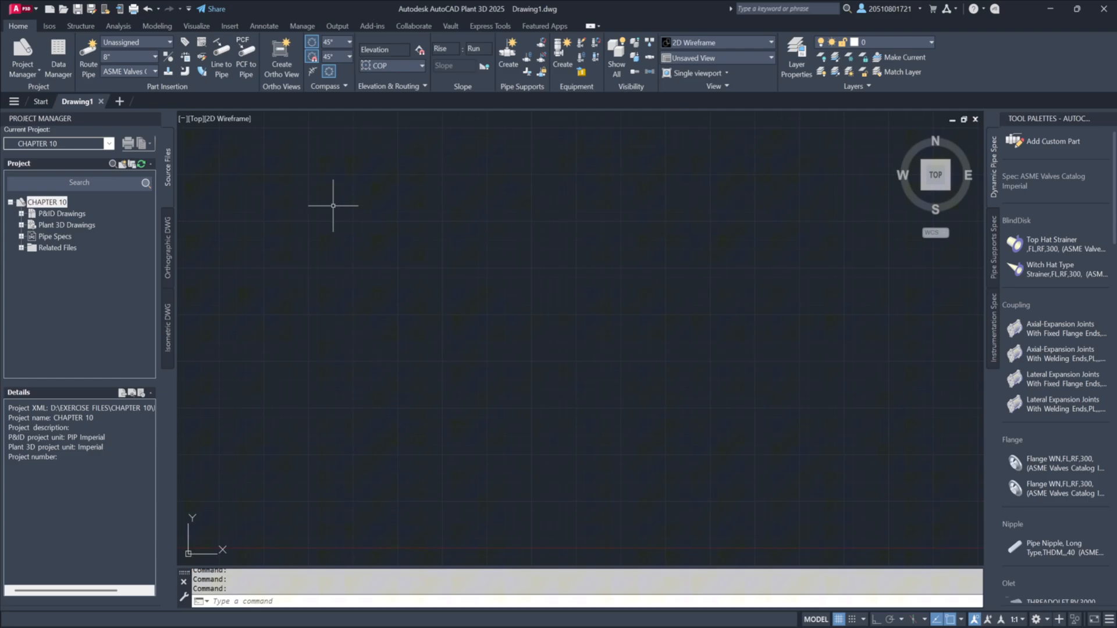
pyautogui.moveTo(250, 202)
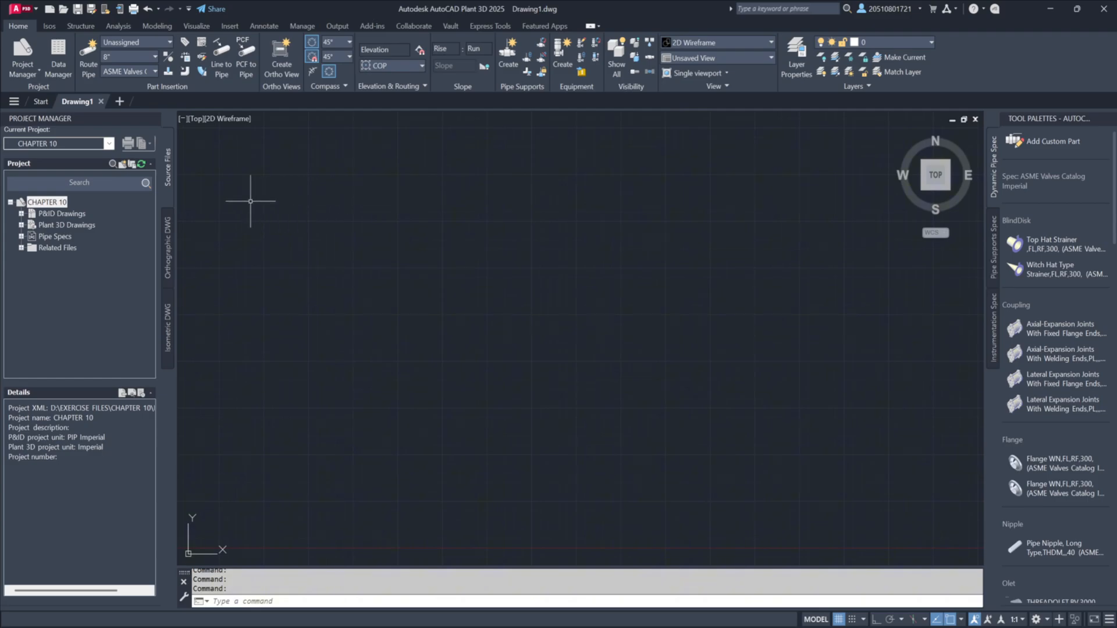
# - Switch to the Isos ribbon tab showing Iso Creation, Iso Annotations and Export panels
pyautogui.click(49, 26)
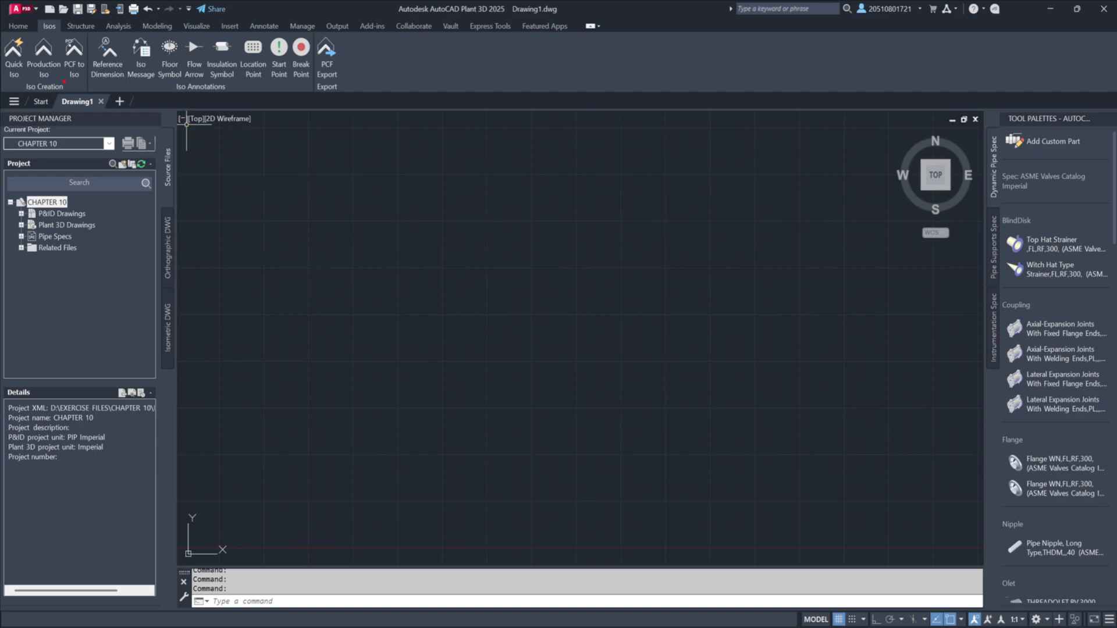
pyautogui.click(44, 57)
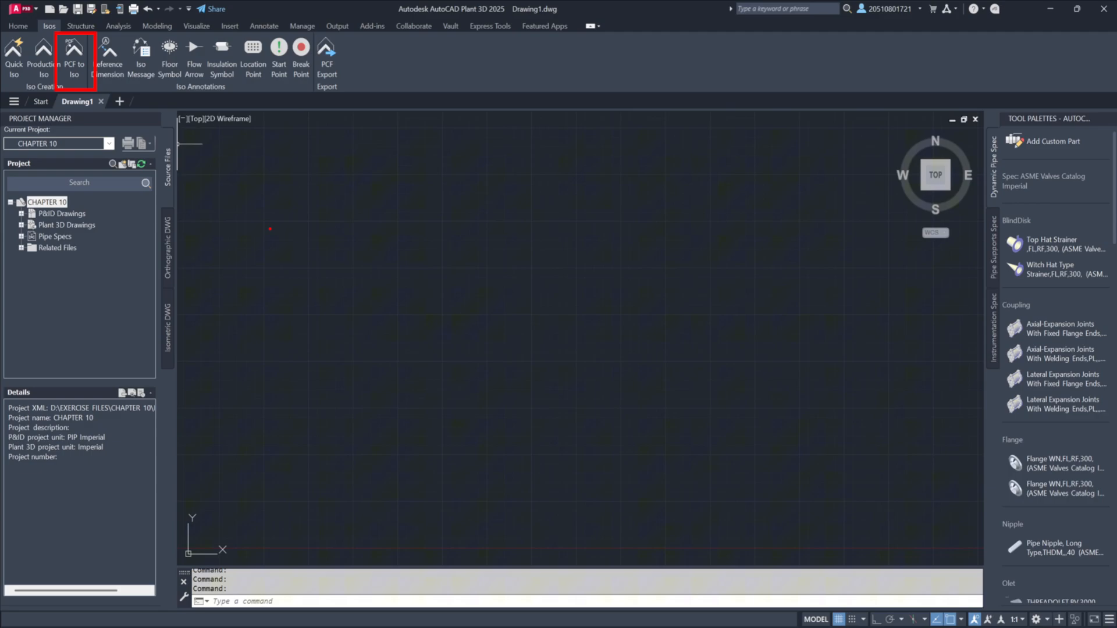
pyautogui.moveTo(269, 230)
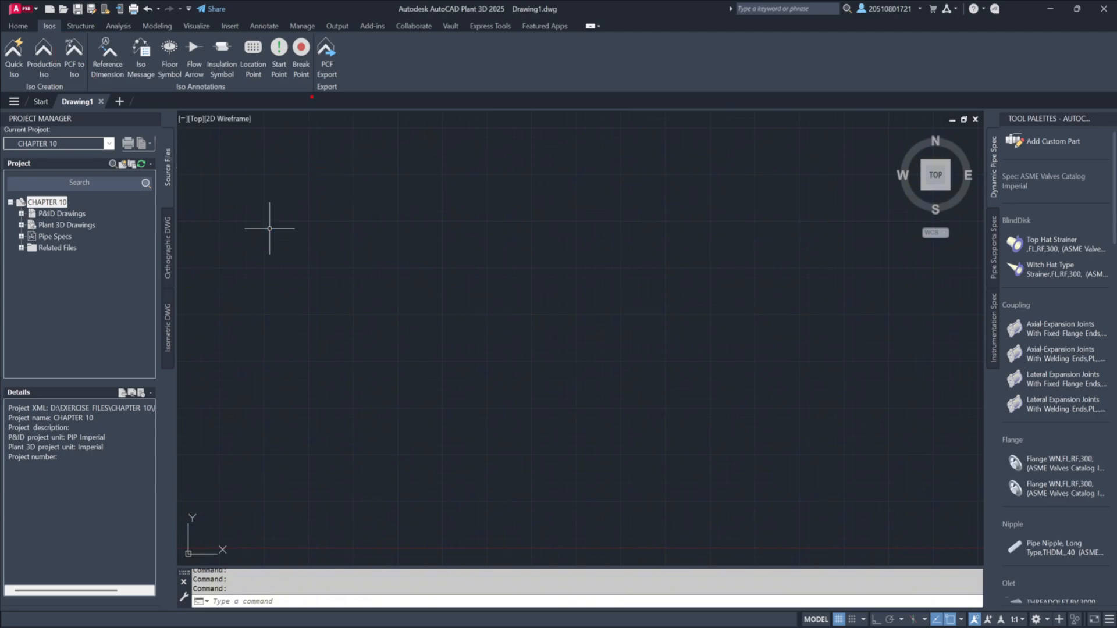